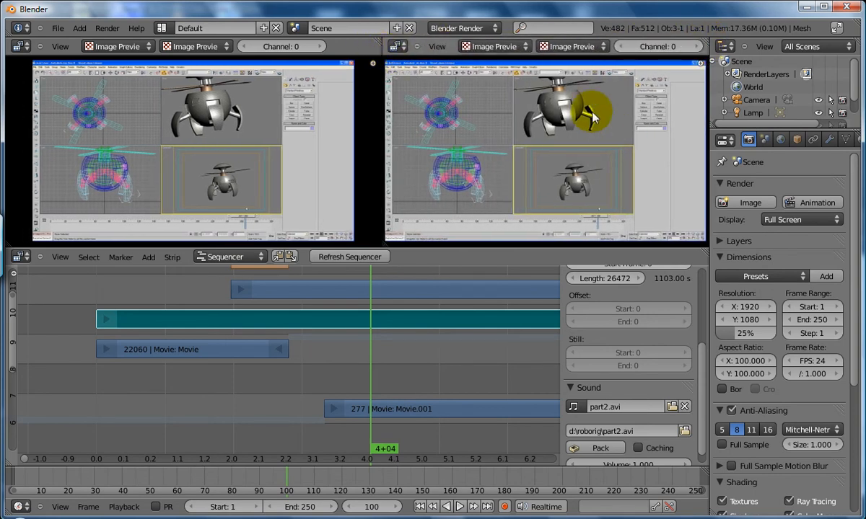
Step: Switch the right preview's display mode to Chroma Vectorscope
left_click(570, 46)
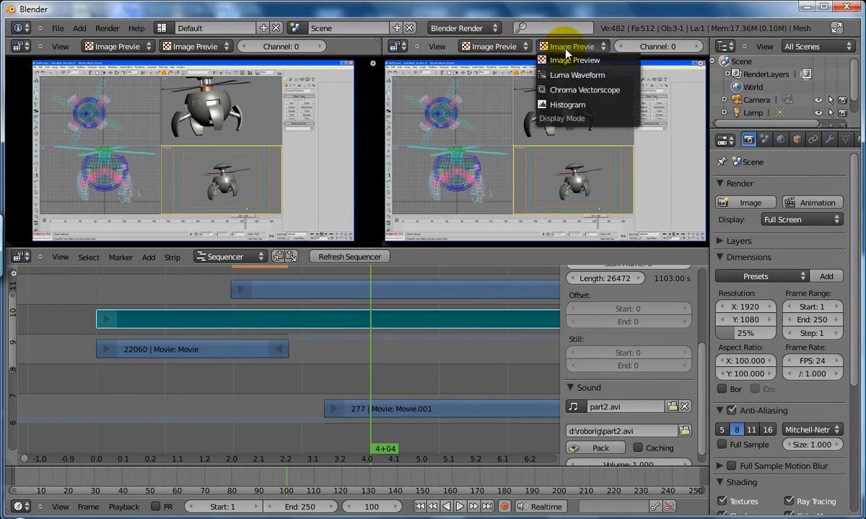
left_click(584, 90)
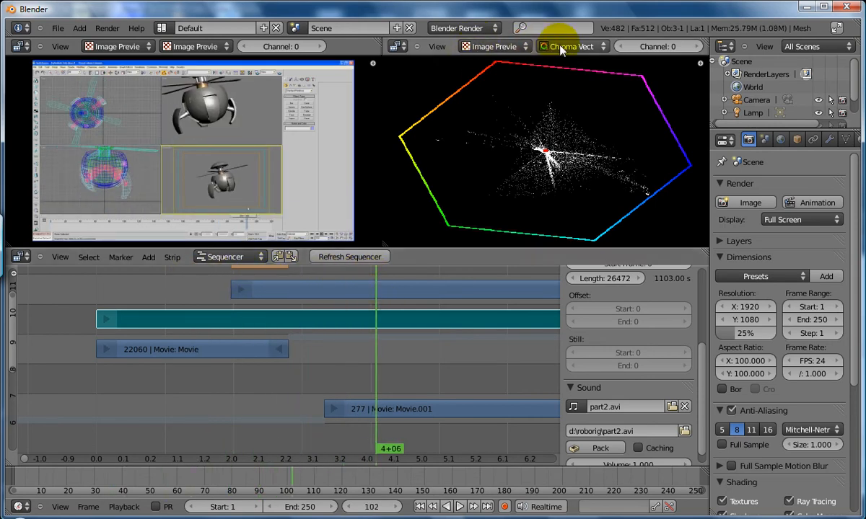
mouse_move(346, 293)
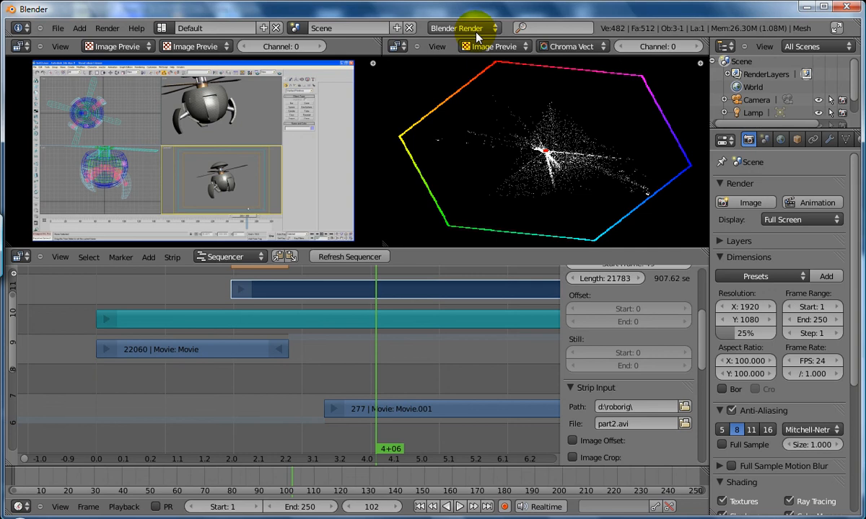
Step: Switch the right preview's display mode to Luma Waveform
left_click(494, 46)
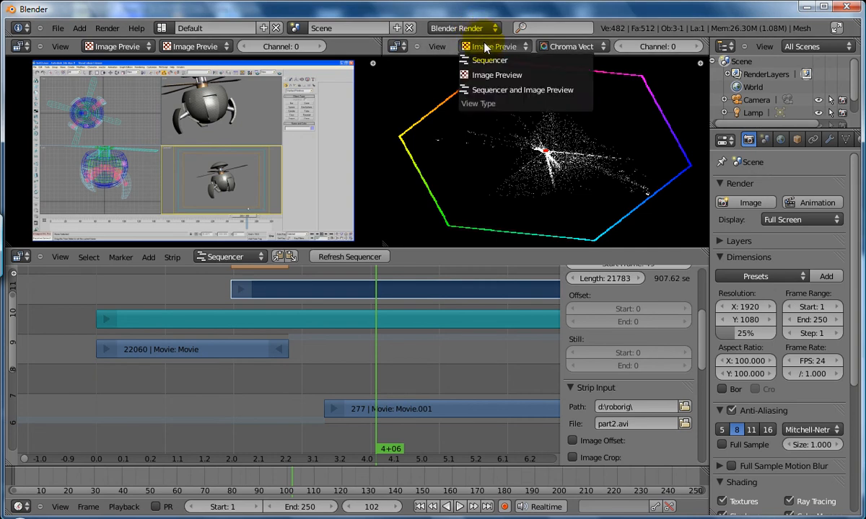
left_click(572, 46)
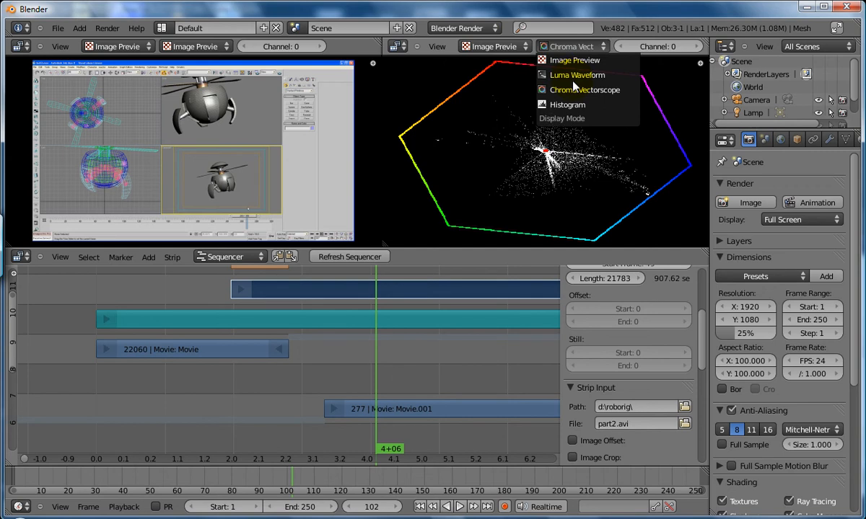
left_click(576, 75)
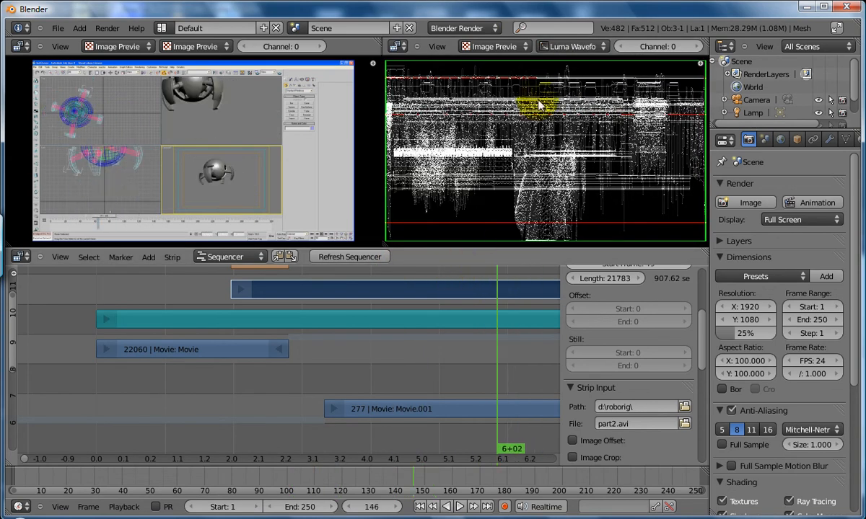
Step: Switch the right preview's display mode to Histogram
left_click(572, 45)
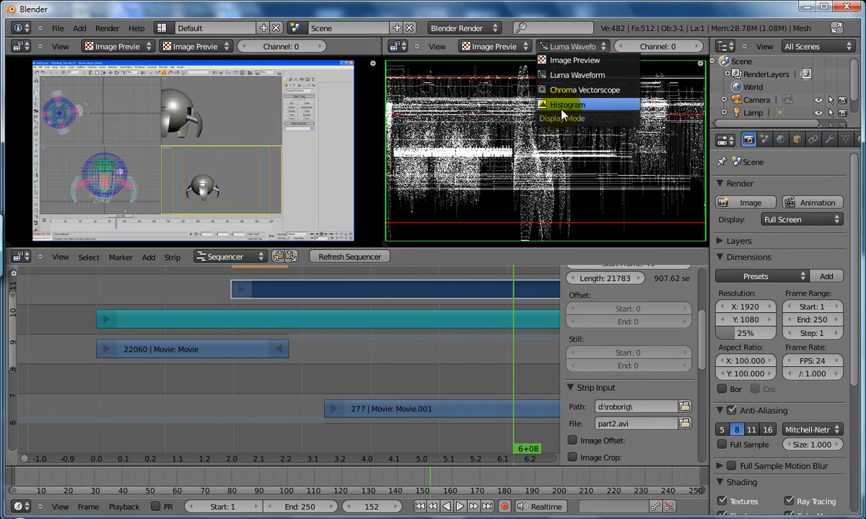
left_click(567, 104)
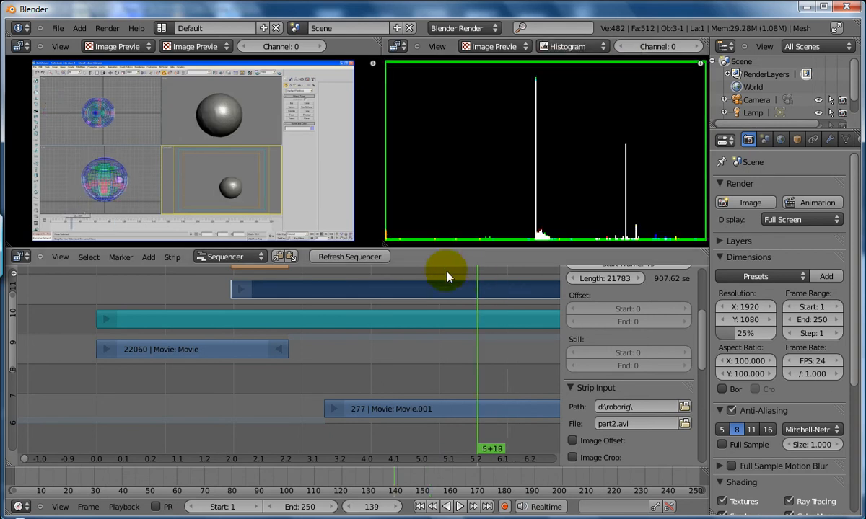